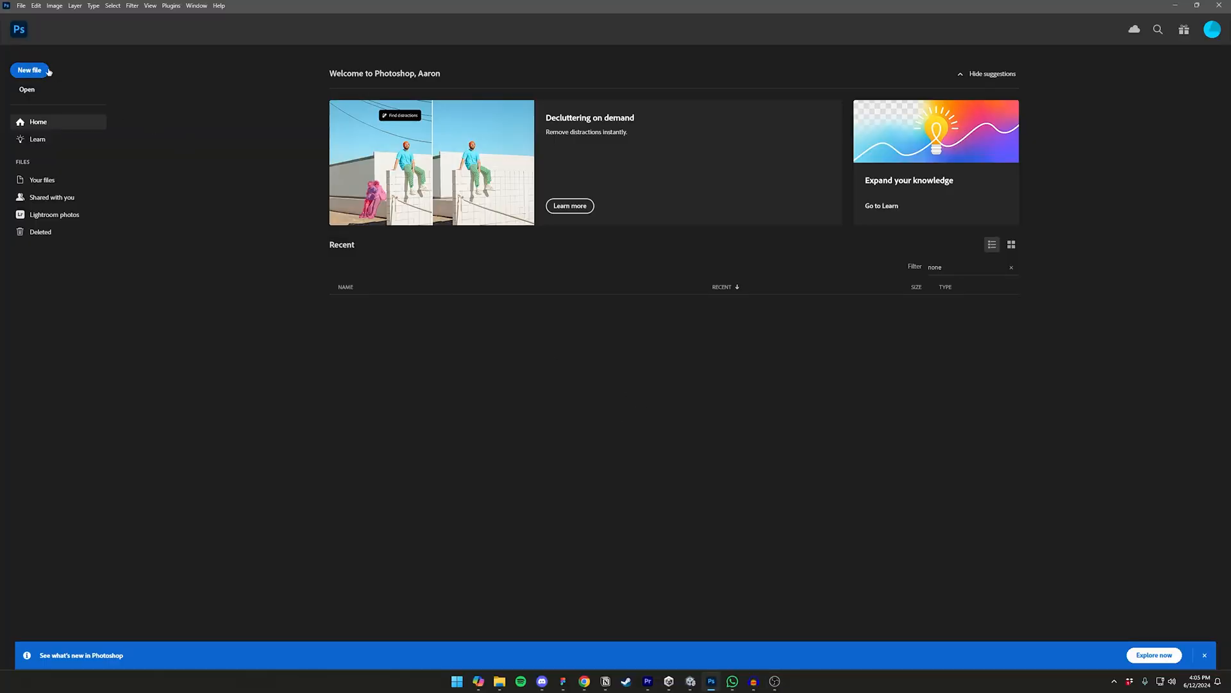
# Create a 256×256 px Photoshop document holding a rectangle with a 2 px white stroke
pyautogui.click(29, 70)
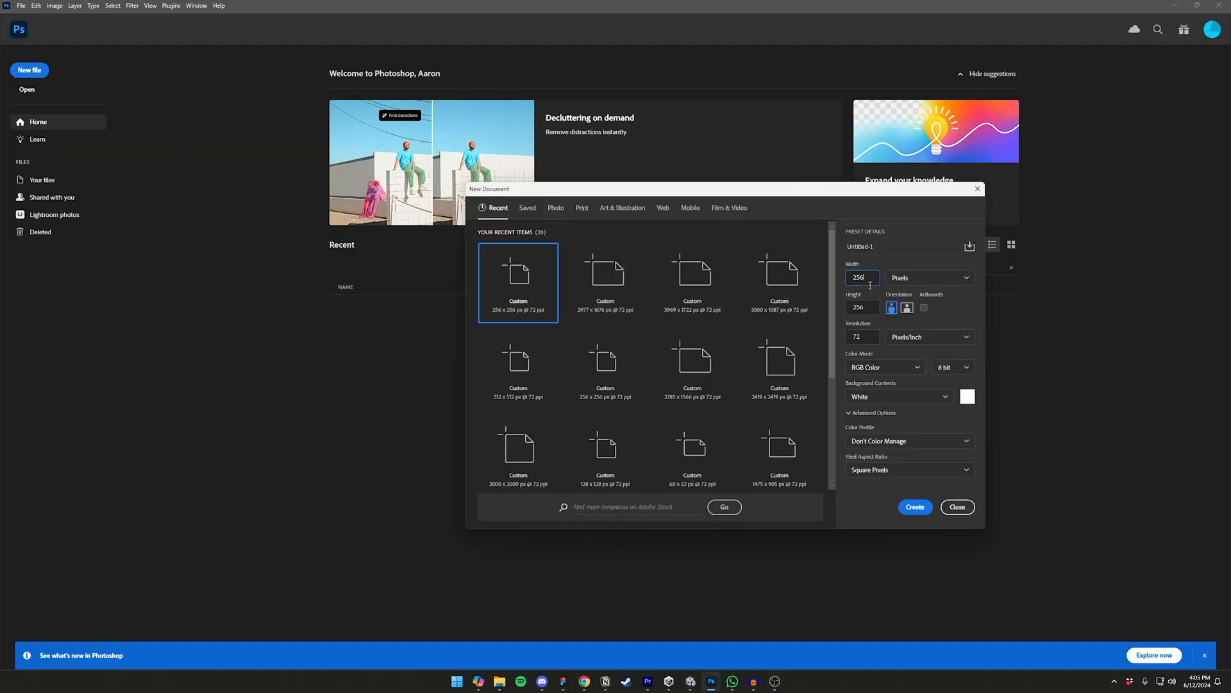
pyautogui.click(914, 506)
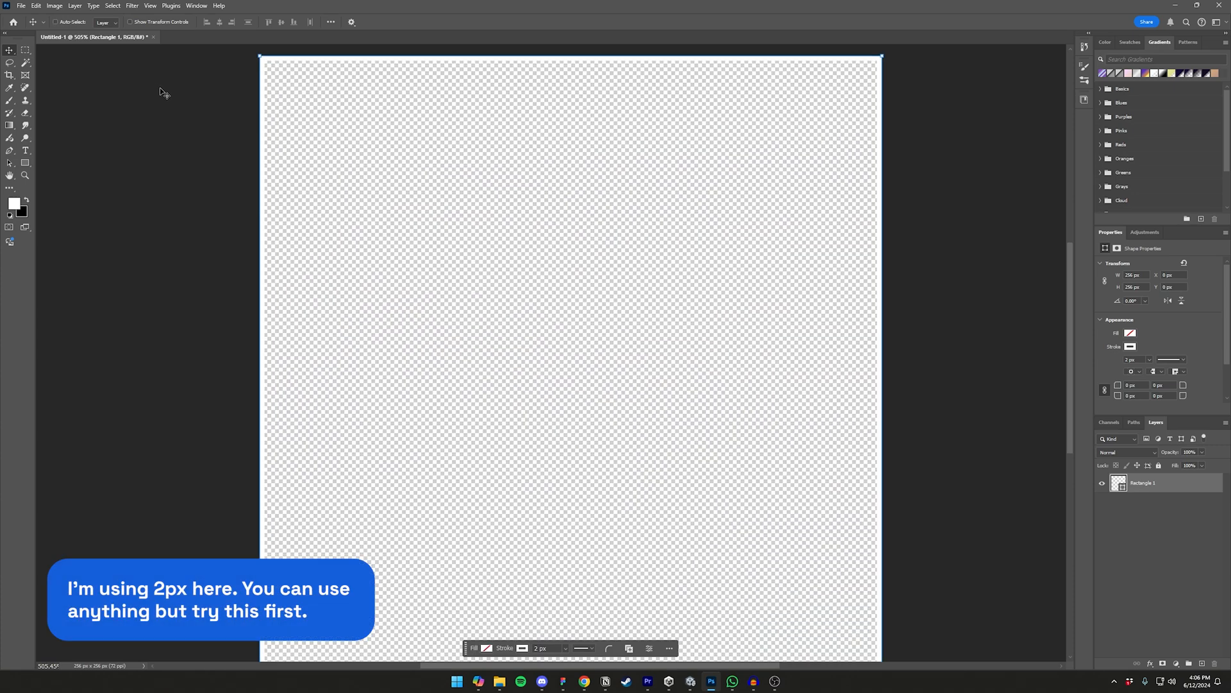
# Export the outlined square with Export As to a transparent PNG named BorderMiddle
pyautogui.press('ctrl+s')
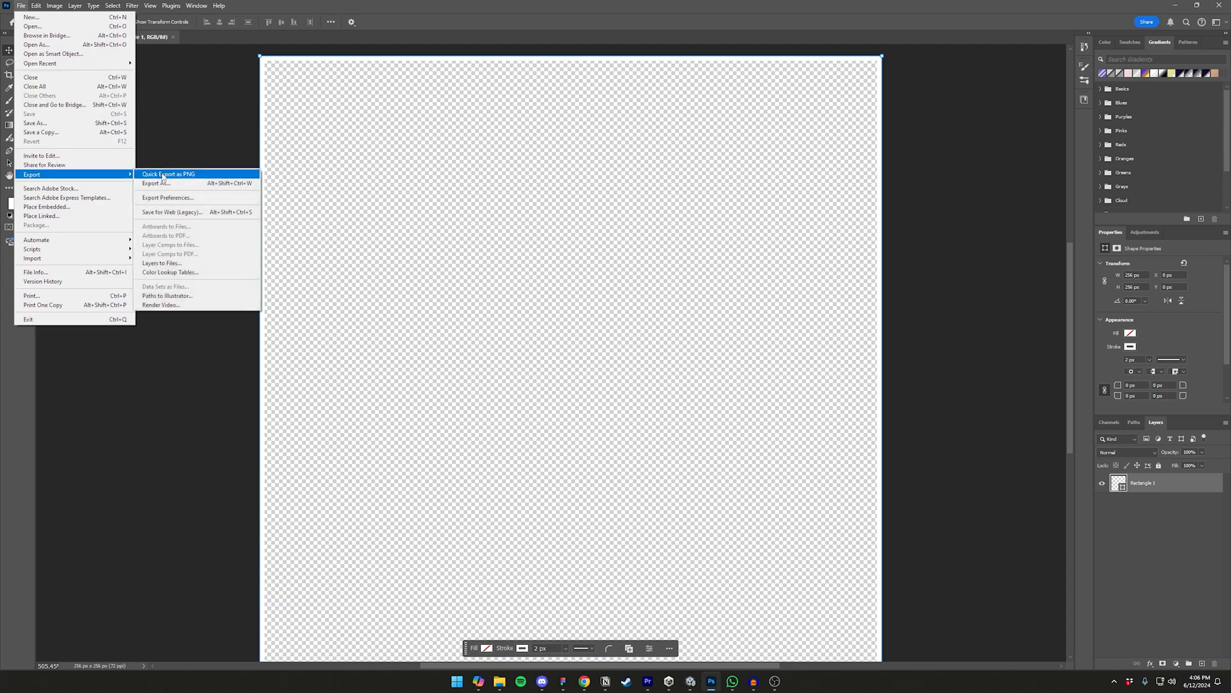
pyautogui.click(155, 183)
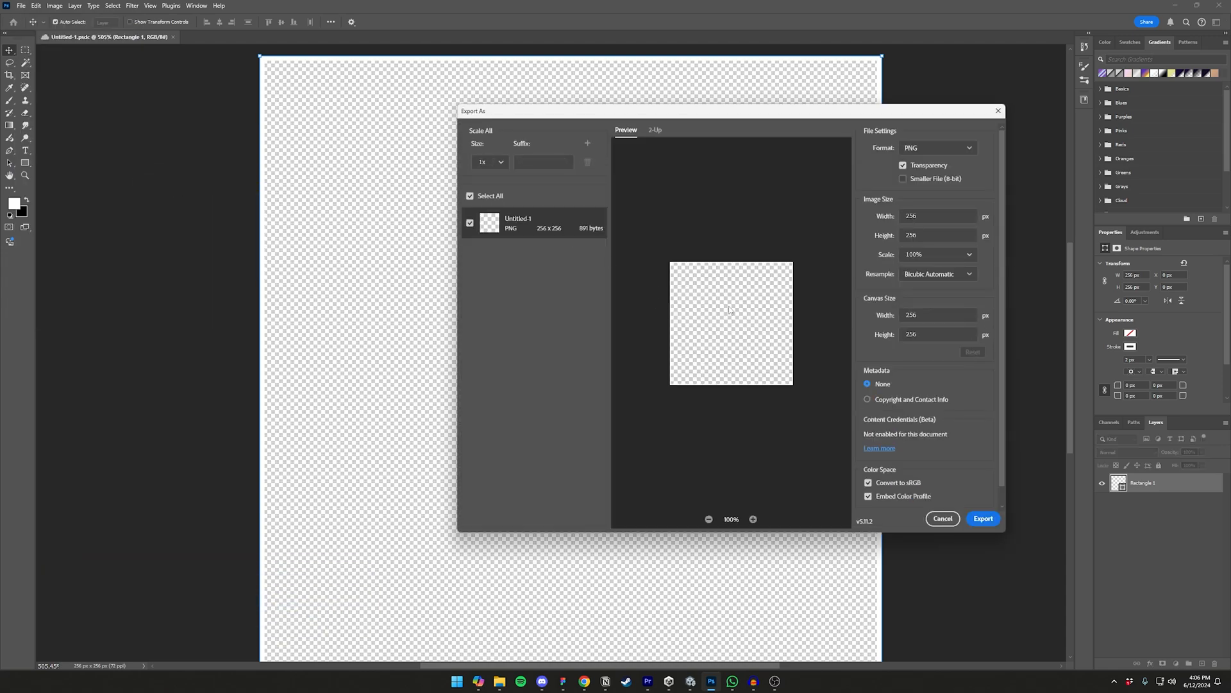
pyautogui.click(982, 518)
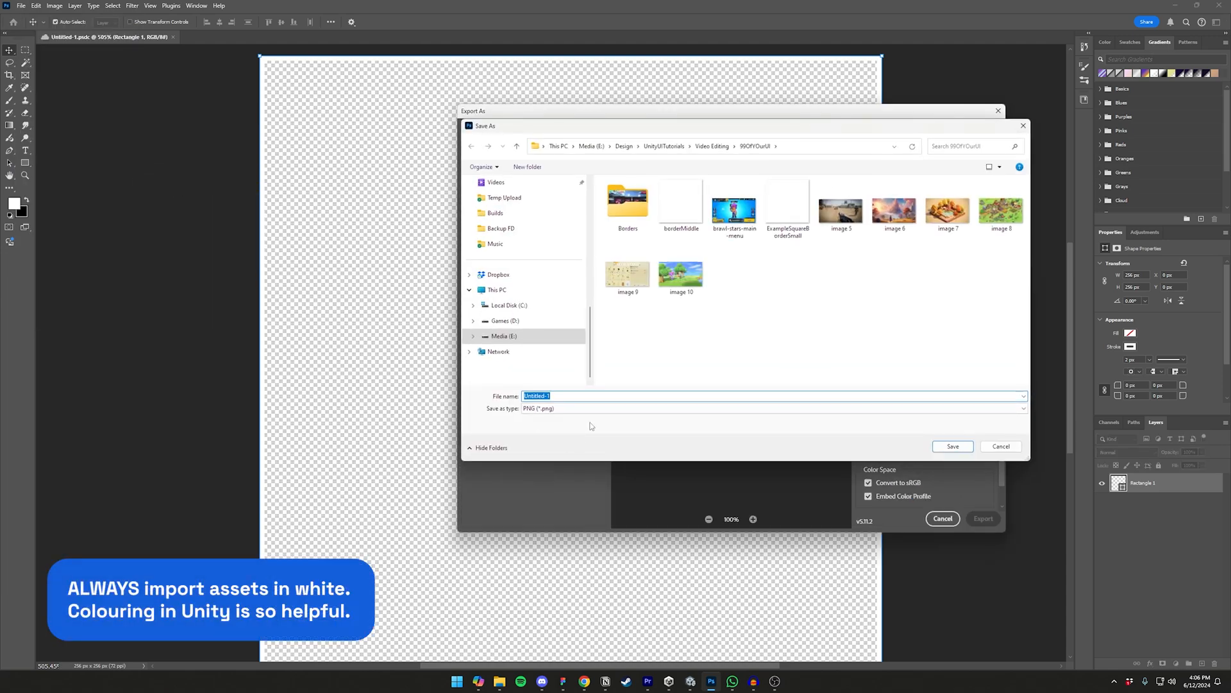
pyautogui.write('BorderM')
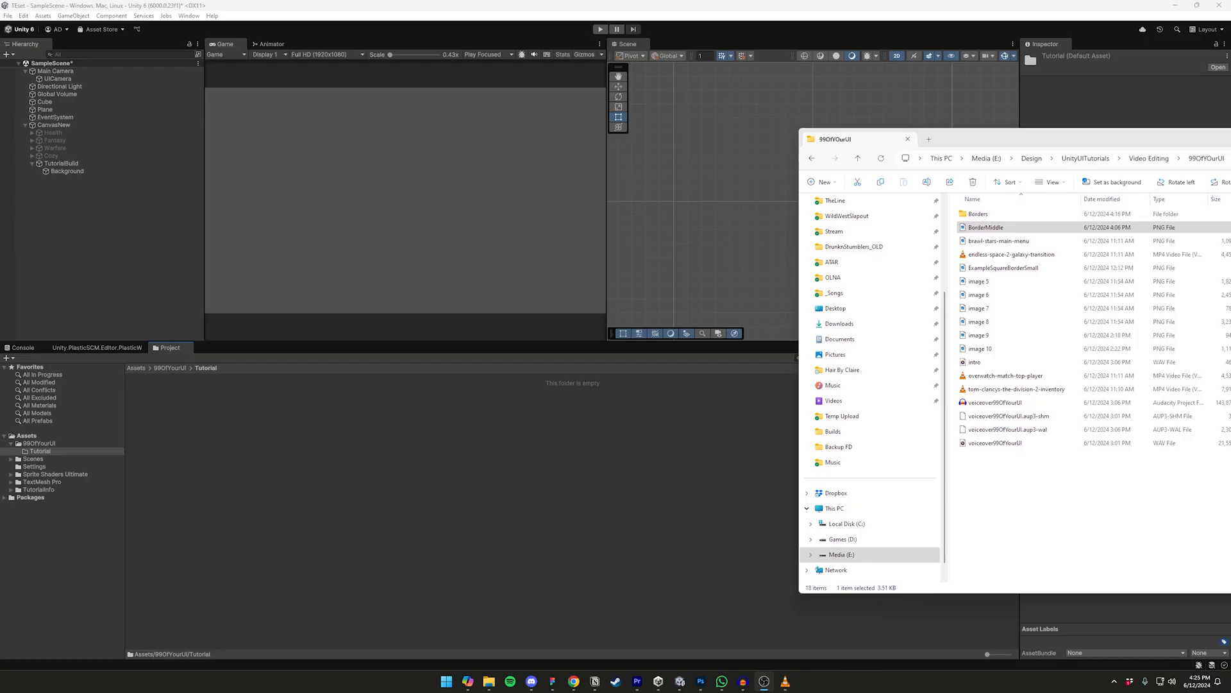
# Import BorderMiddle.png into Tutorial as a Sprite (2D and UI) in Single mode
pyautogui.click(907, 139)
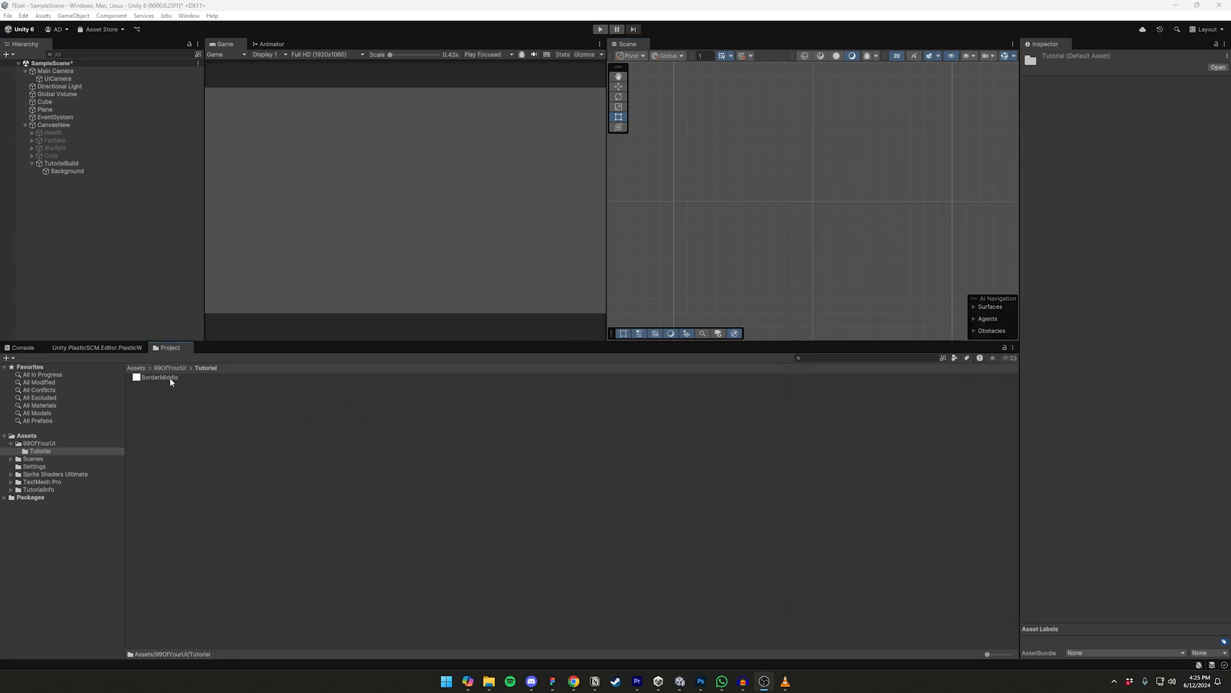
pyautogui.click(934, 129)
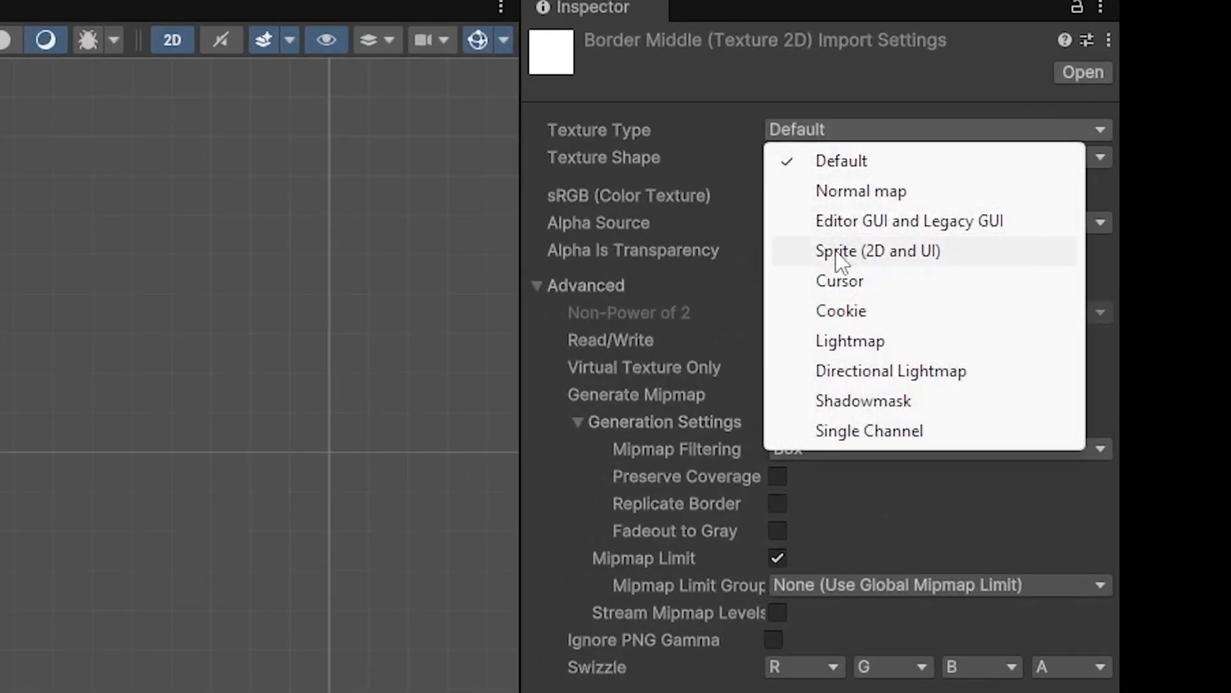
pyautogui.click(877, 251)
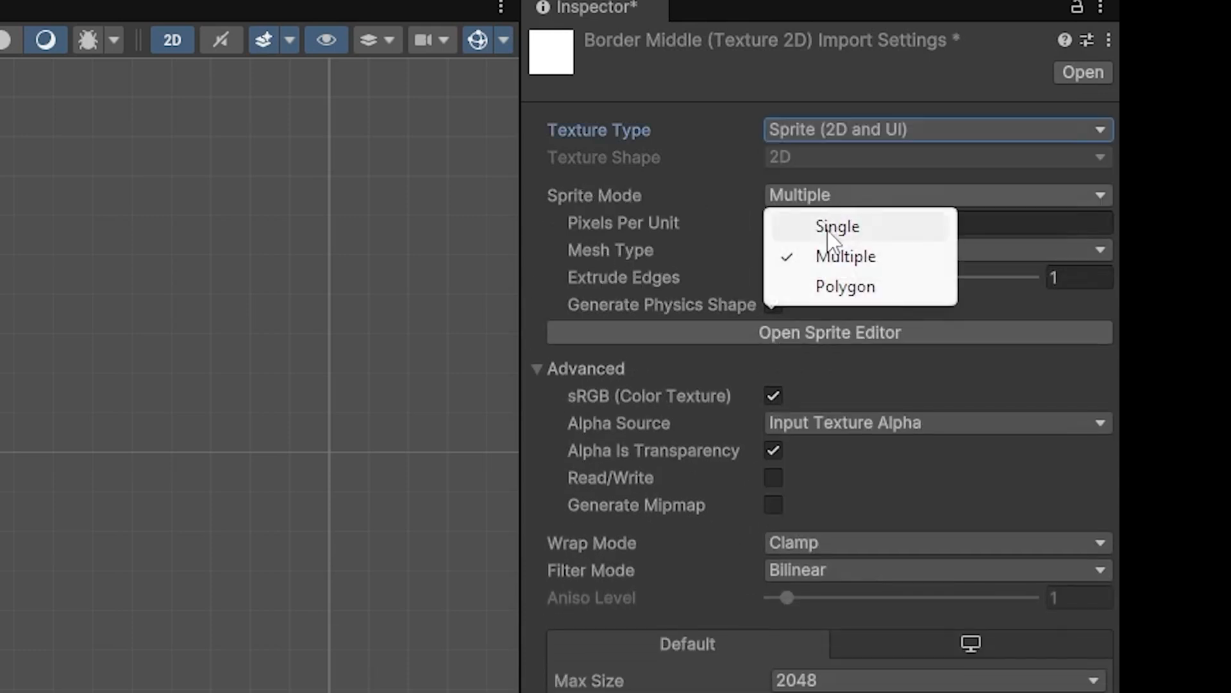
pyautogui.click(836, 226)
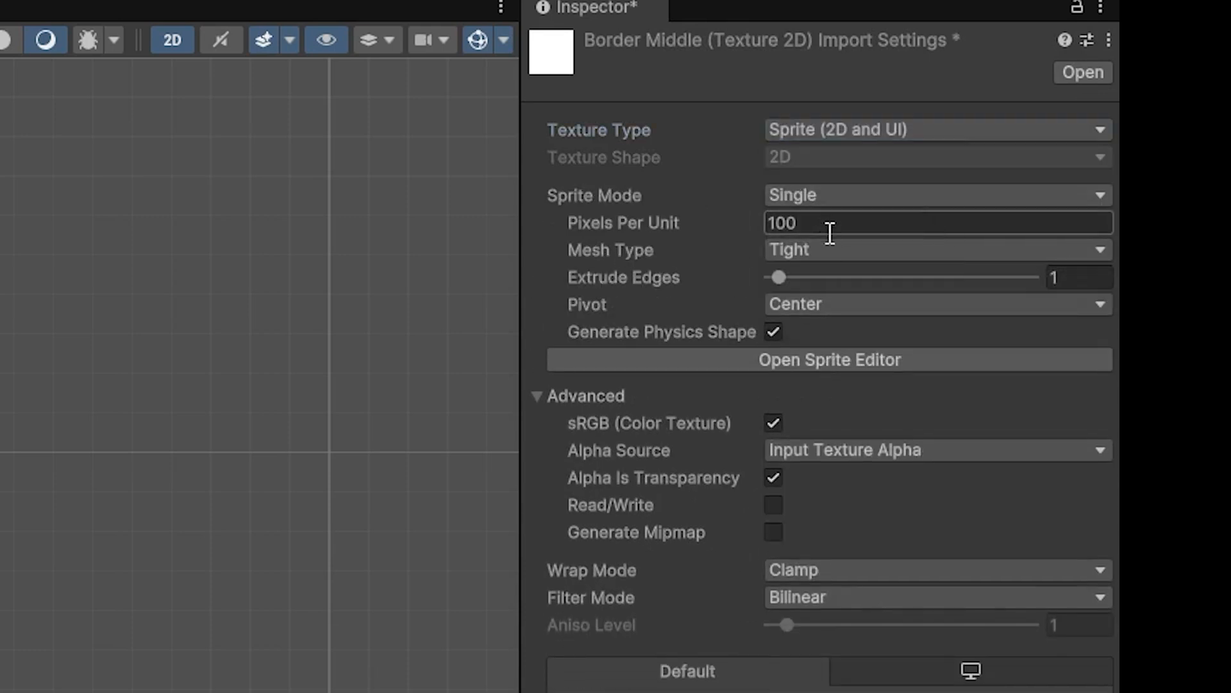
pyautogui.click(934, 249)
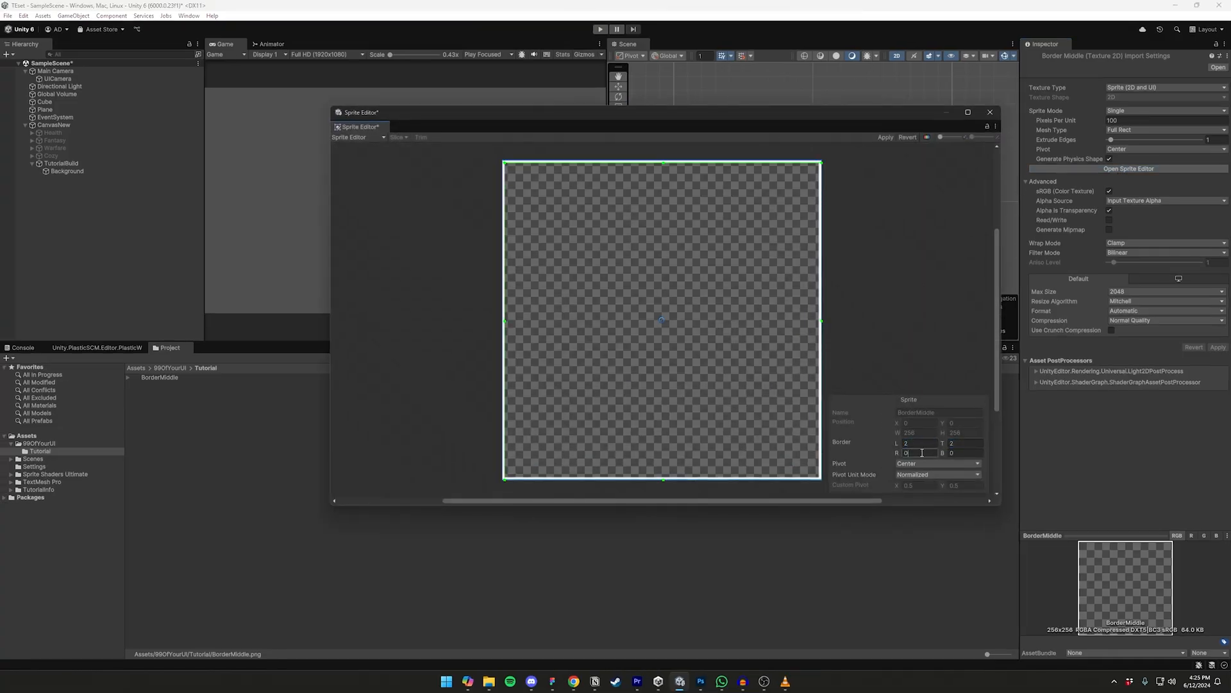
# Set BorderMiddle's Sprite Editor borders L, T, R, B to 2, apply, and close
pyautogui.write('2')
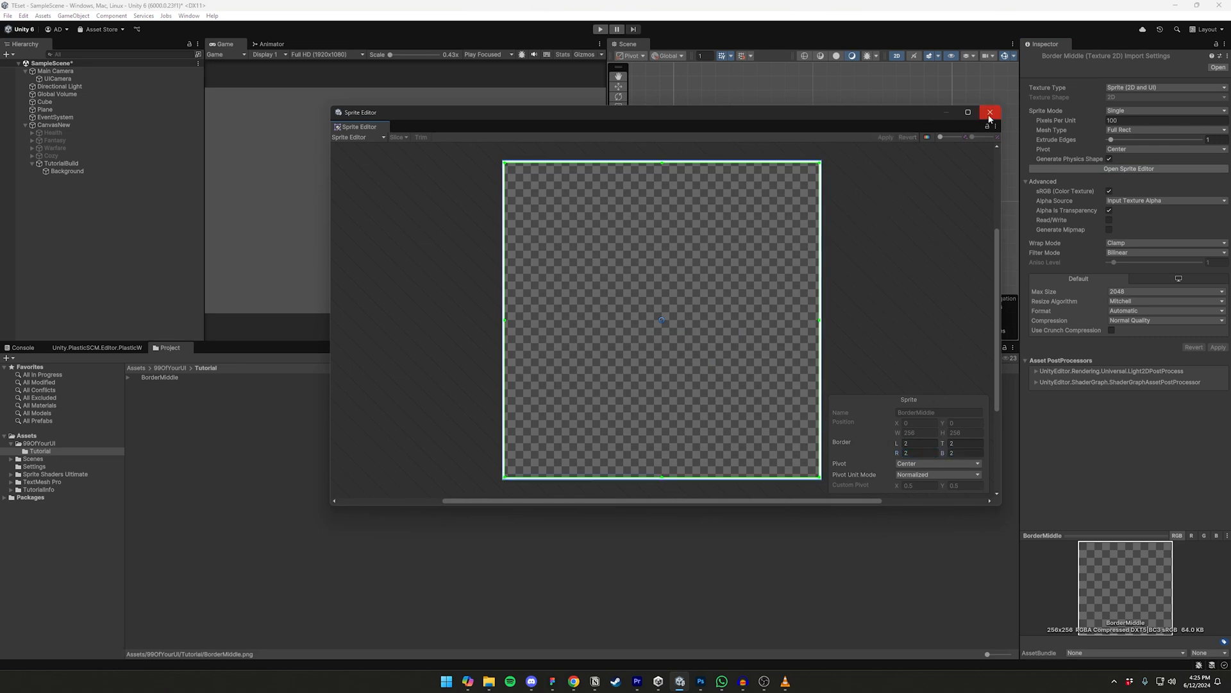
pyautogui.click(989, 111)
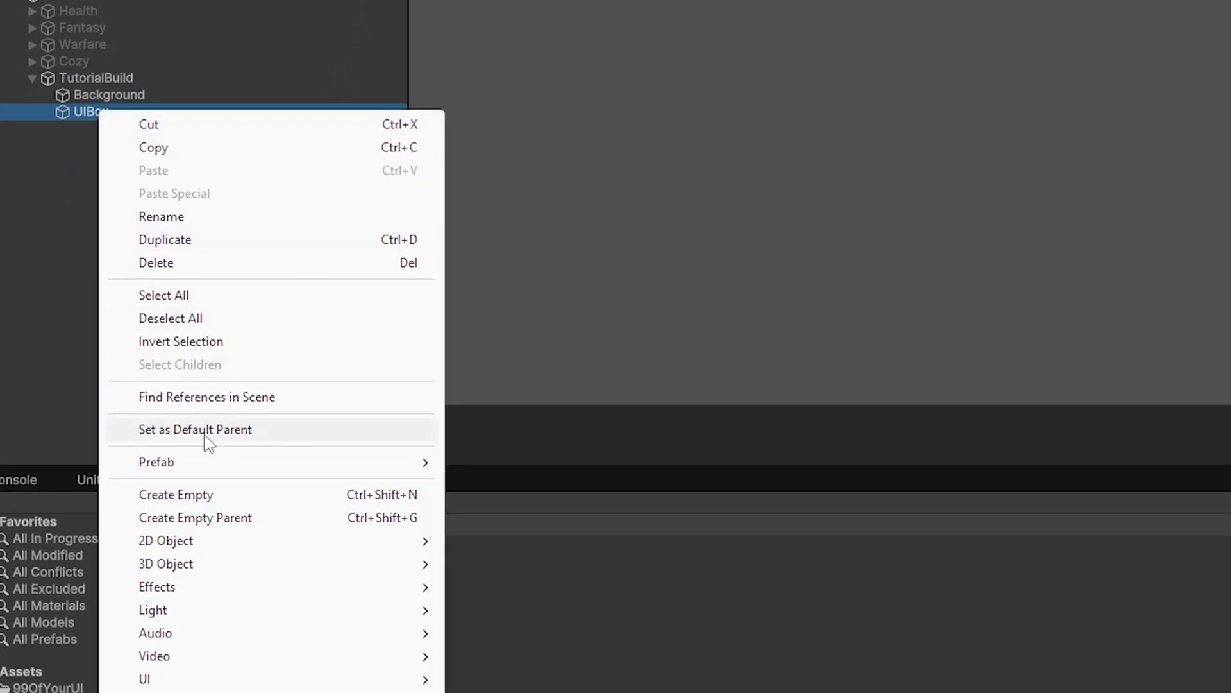
# Add Background and Stroke image children to UIBox, giving Stroke the BorderMiddle sprite
pyautogui.click(175, 494)
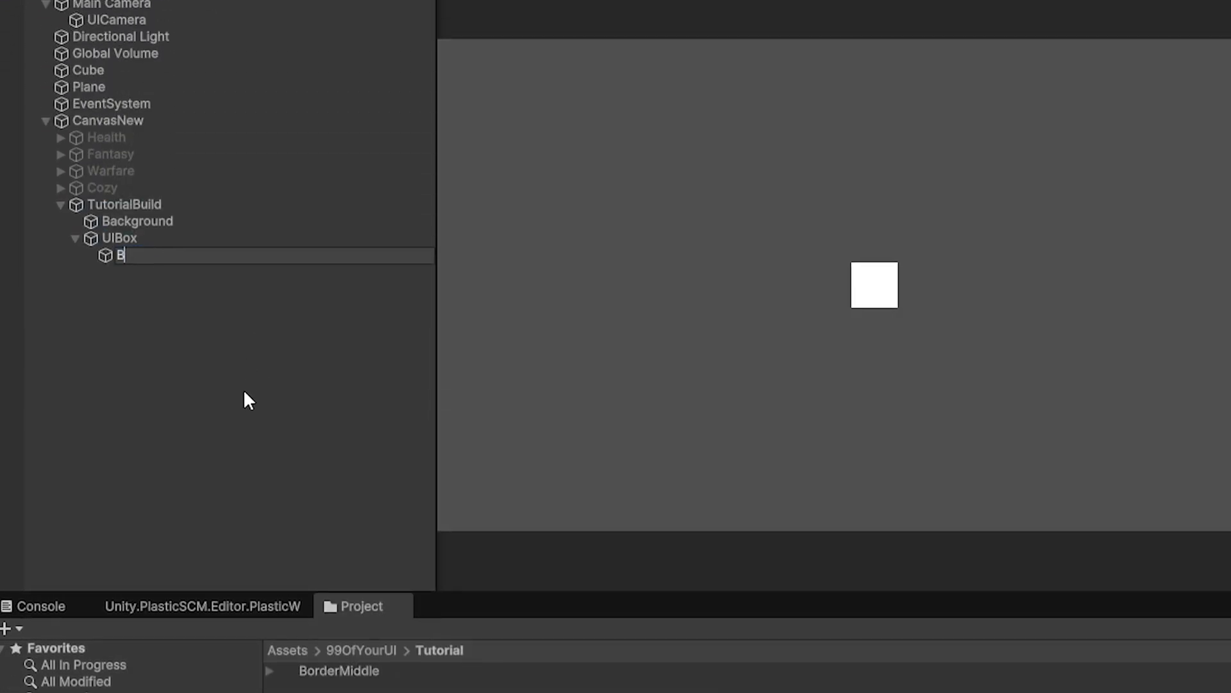
pyautogui.rightClick(119, 238)
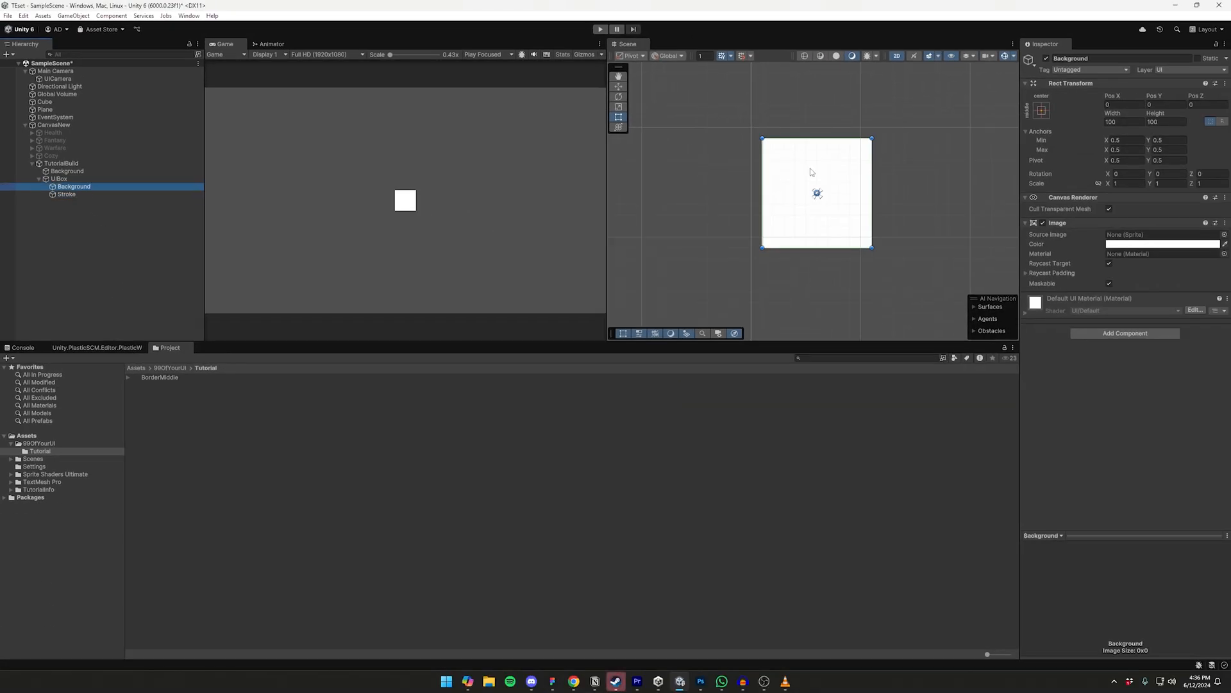
pyautogui.click(1041, 110)
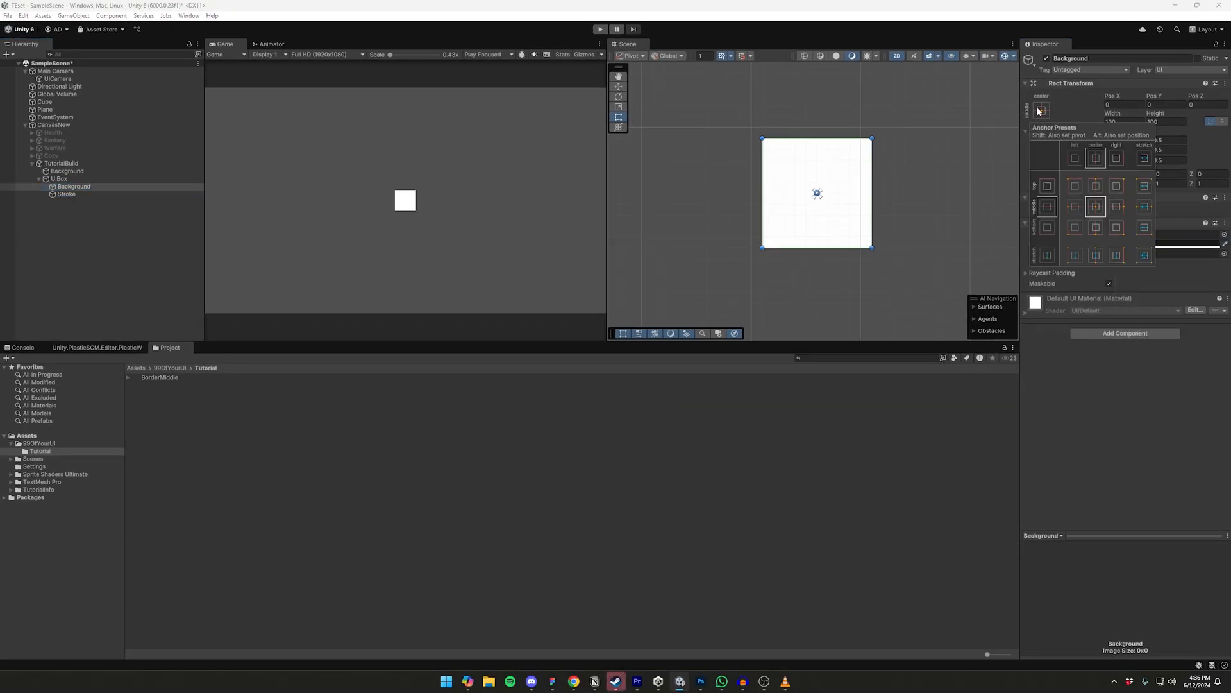
pyautogui.click(66, 194)
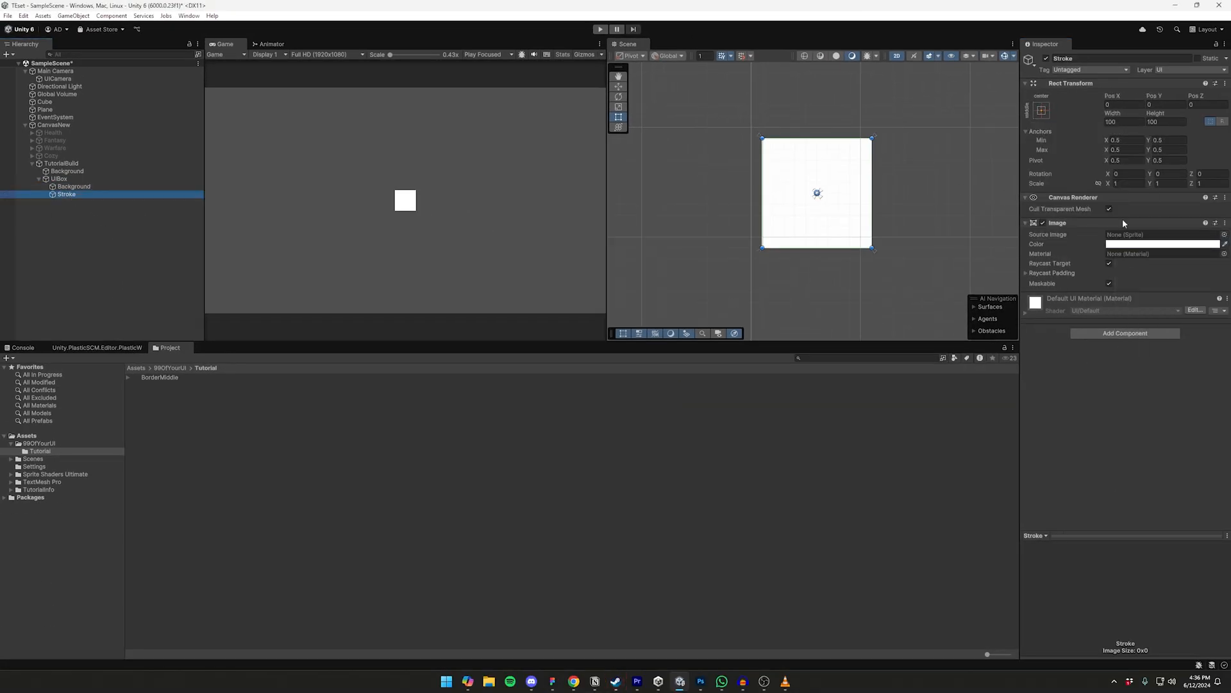
pyautogui.click(160, 377)
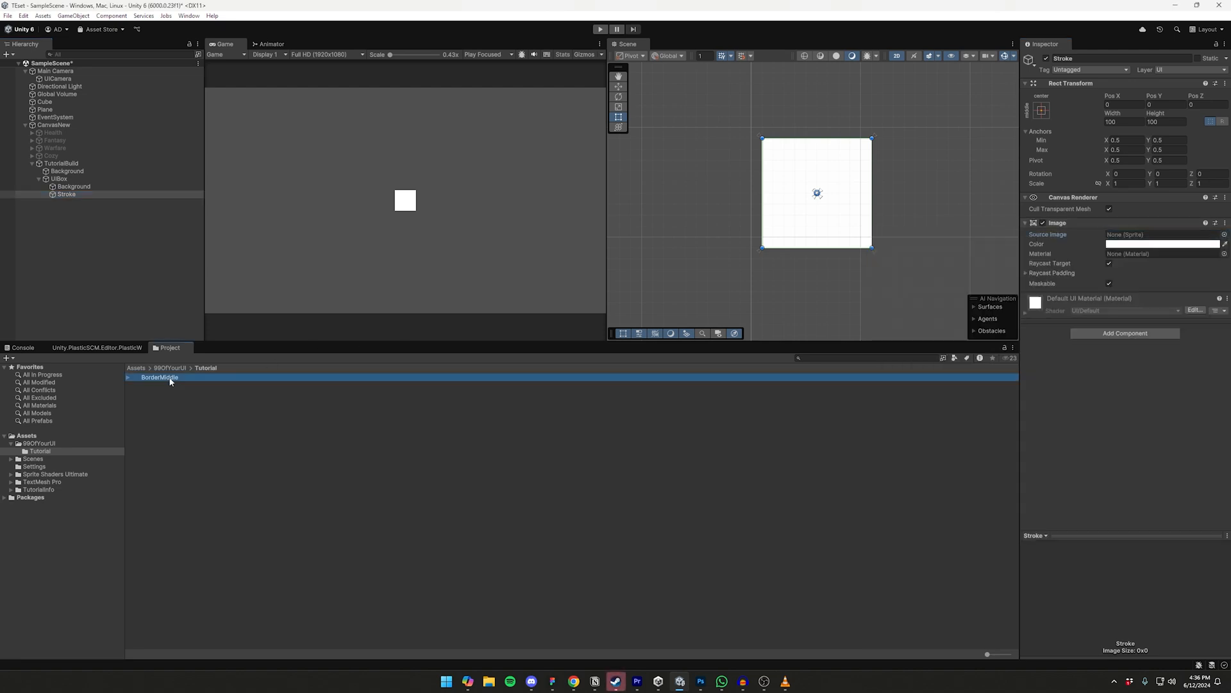
pyautogui.click(820, 420)
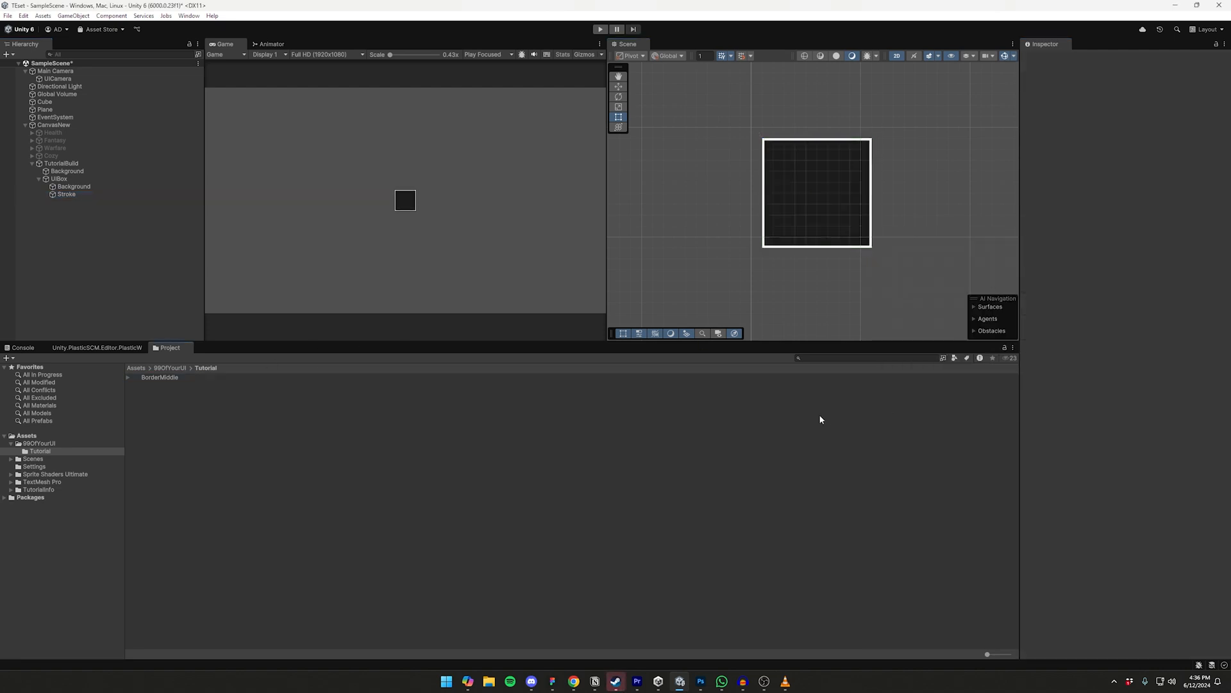
# Stretch Stroke across UIBox with Left, Top, Right and Bottom insets of 2
pyautogui.click(67, 193)
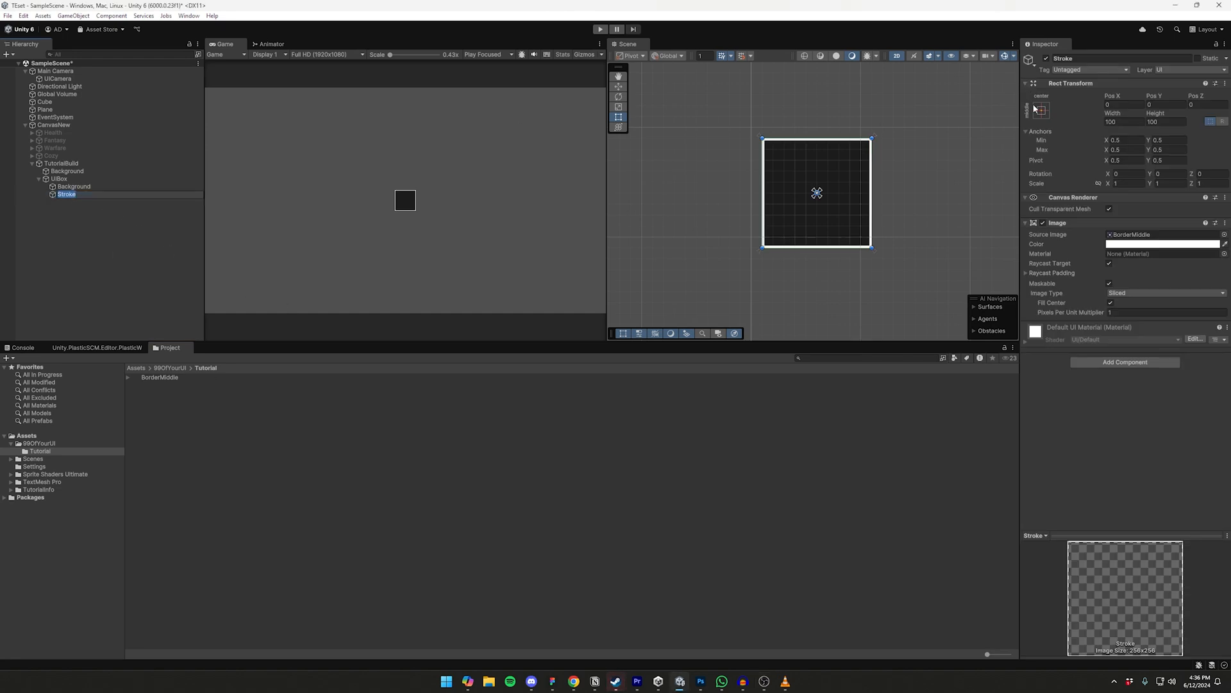
pyautogui.click(1039, 110)
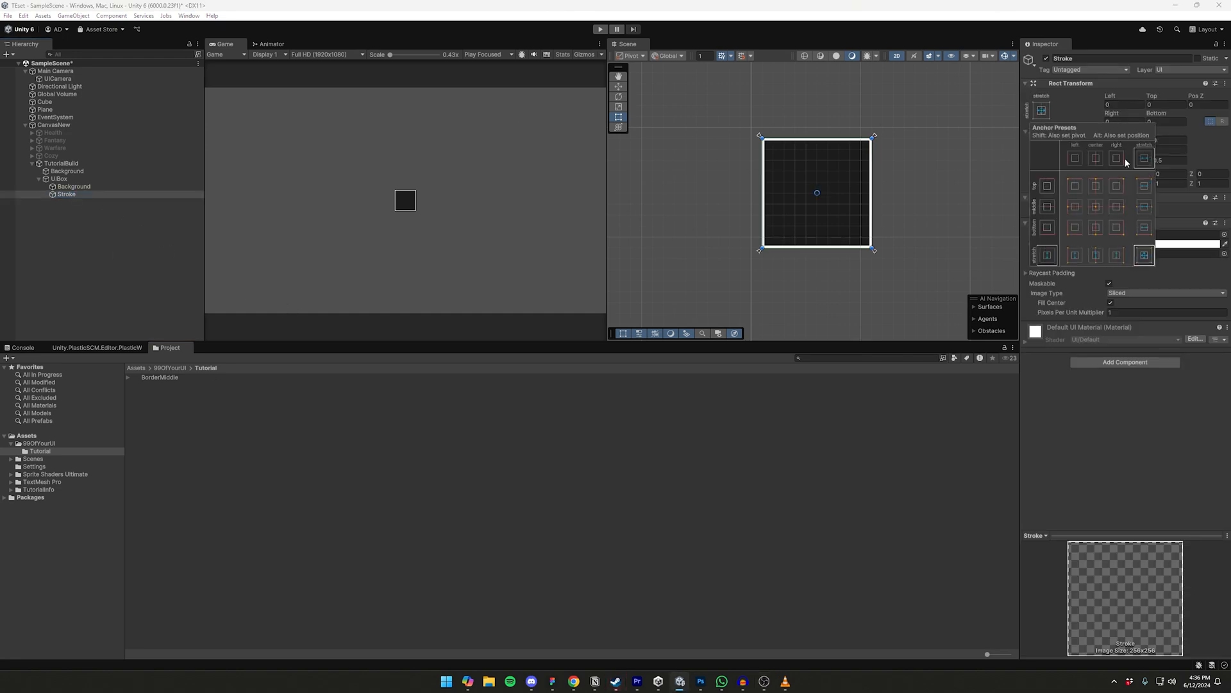
pyautogui.click(1123, 104)
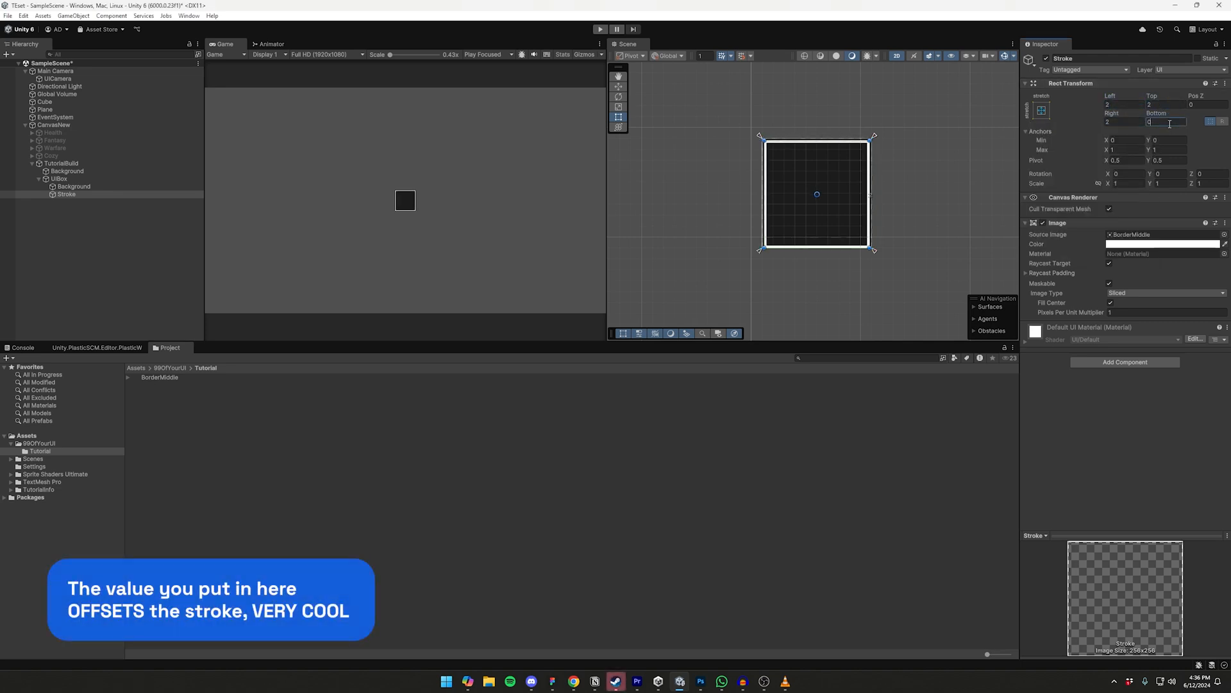
pyautogui.click(66, 171)
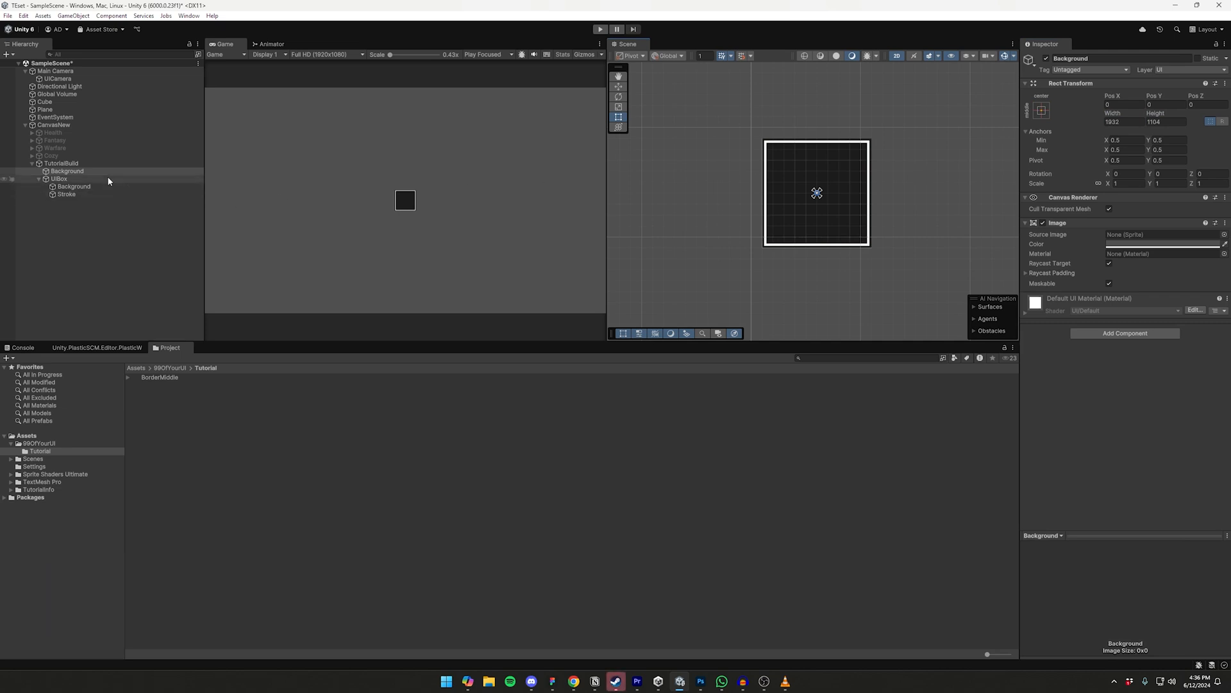
pyautogui.click(59, 178)
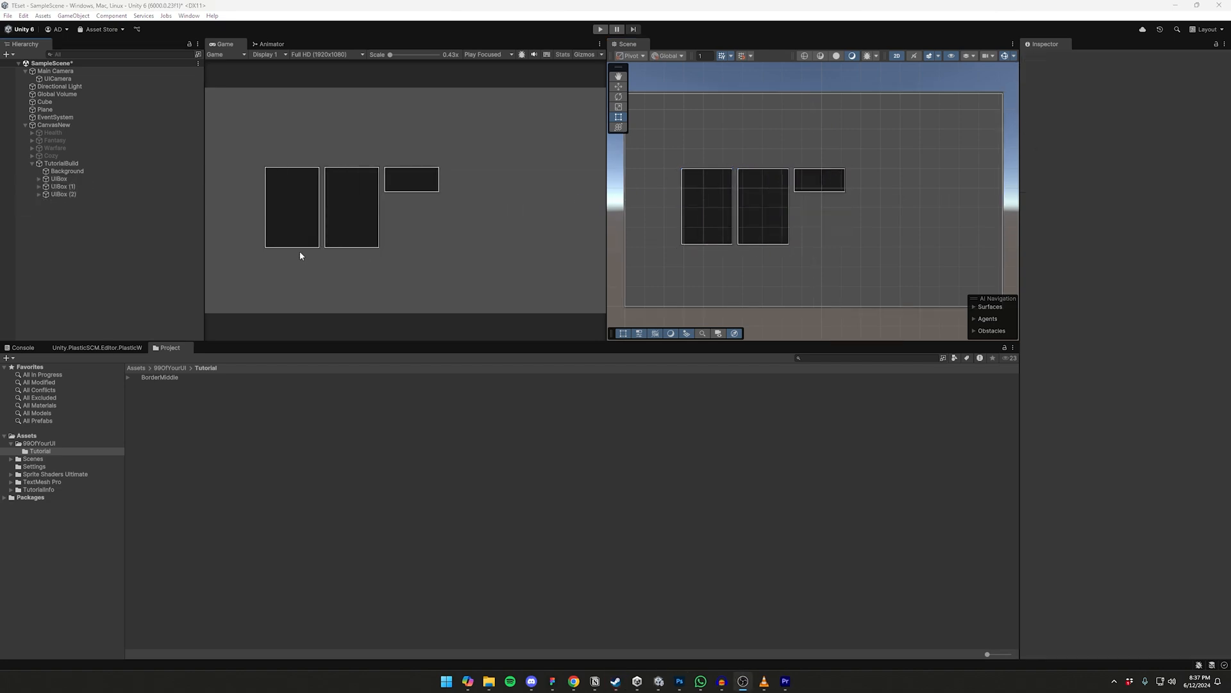
# Delete the extra UIBox copies and make the remaining box a prefab in Tutorial
pyautogui.click(63, 194)
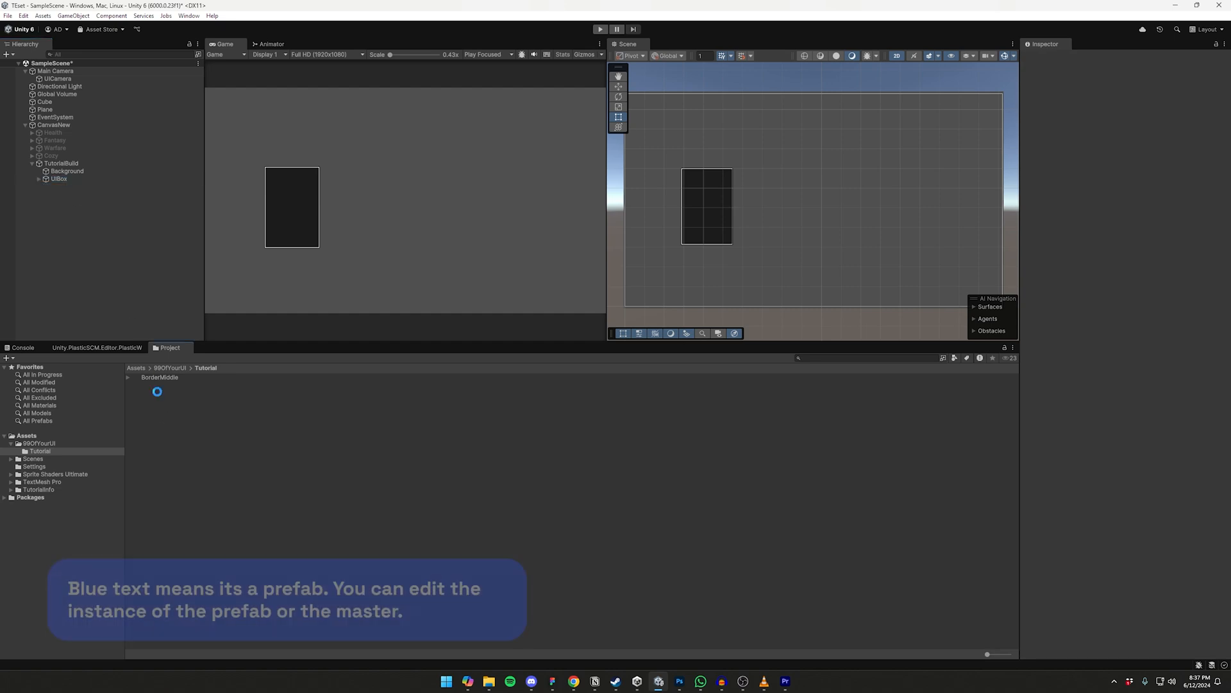
pyautogui.click(59, 179)
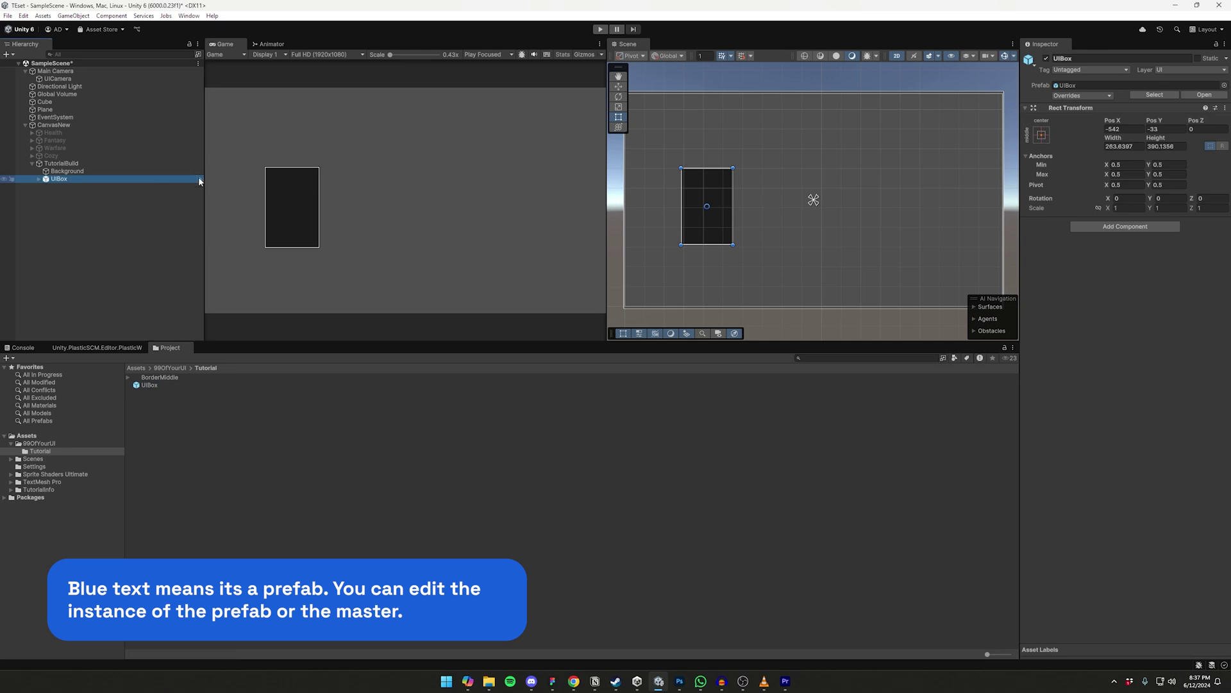
pyautogui.doubleClick(59, 178)
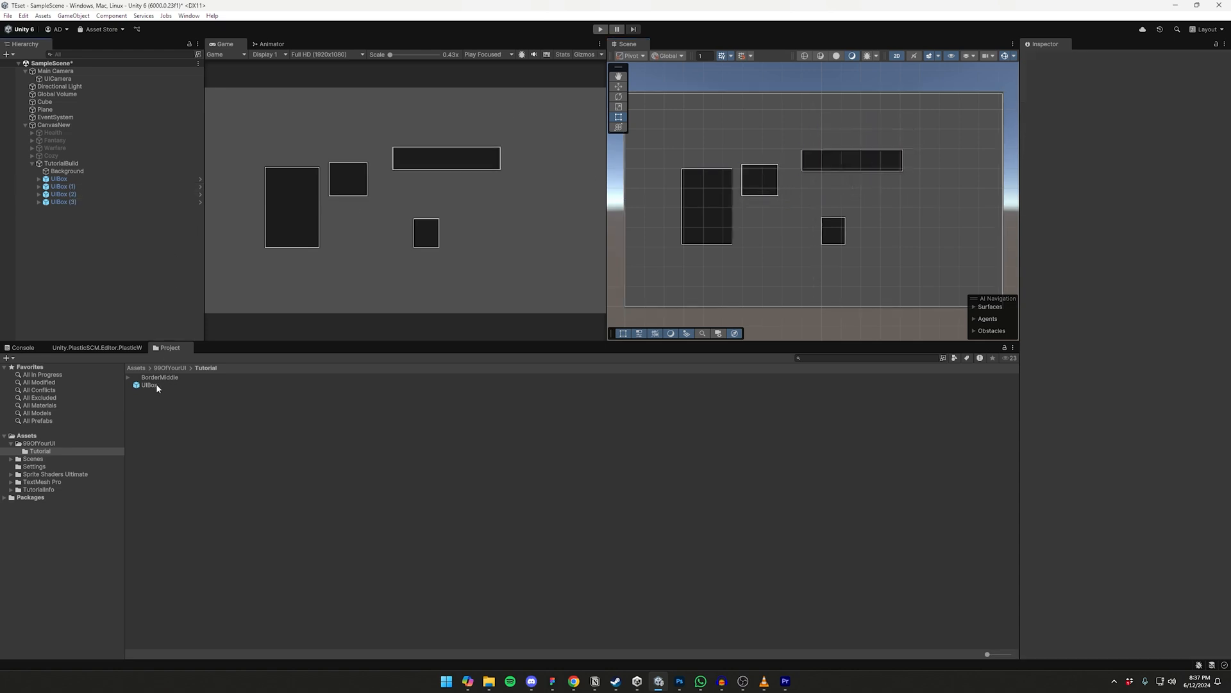
# In the UIBox prefab, colour Stroke red and Background lighter, then return to the scene
pyautogui.click(148, 384)
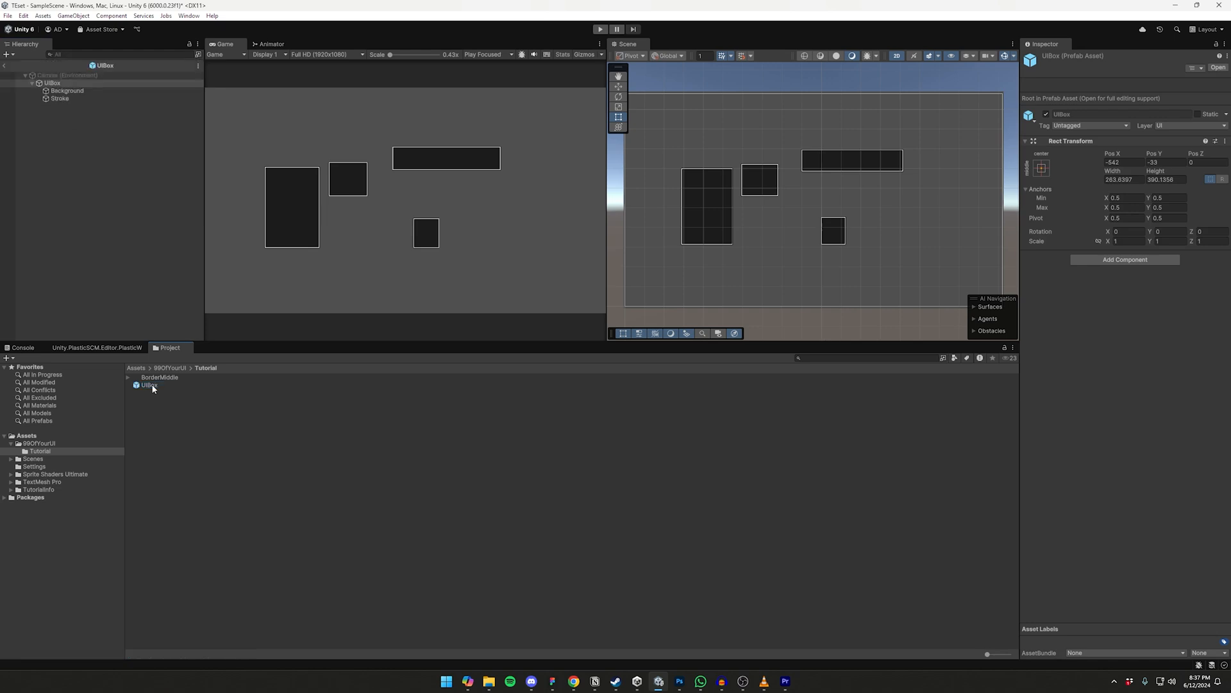
pyautogui.click(59, 99)
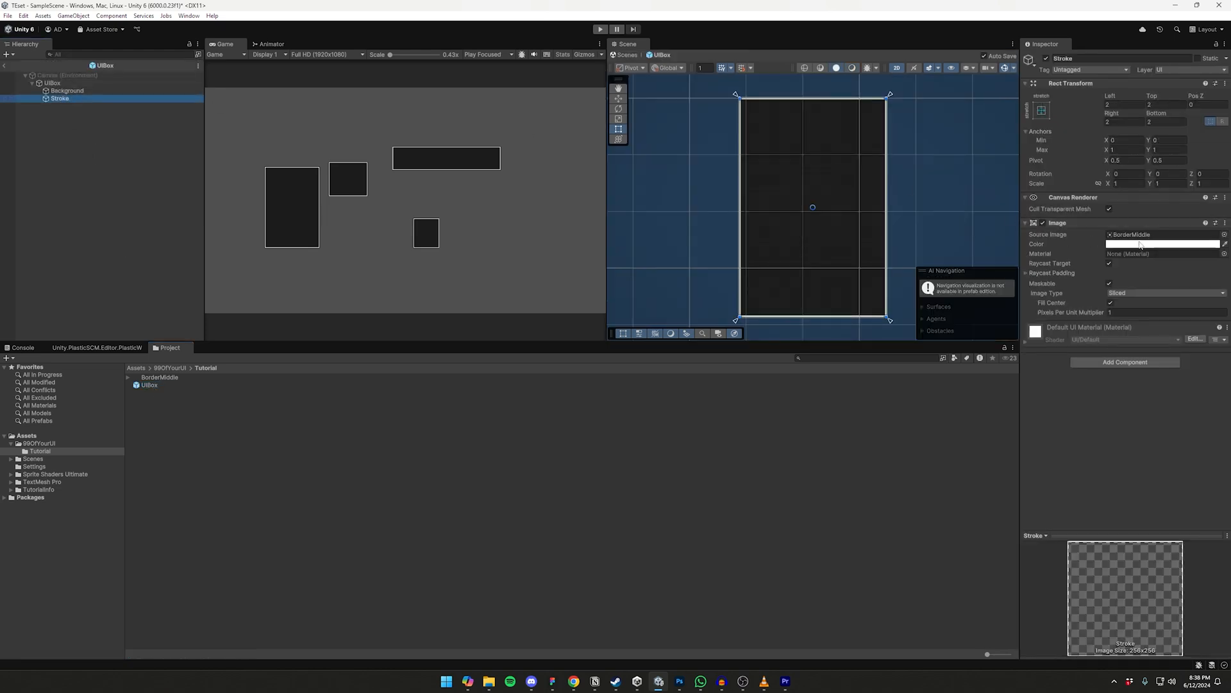
pyautogui.click(1163, 244)
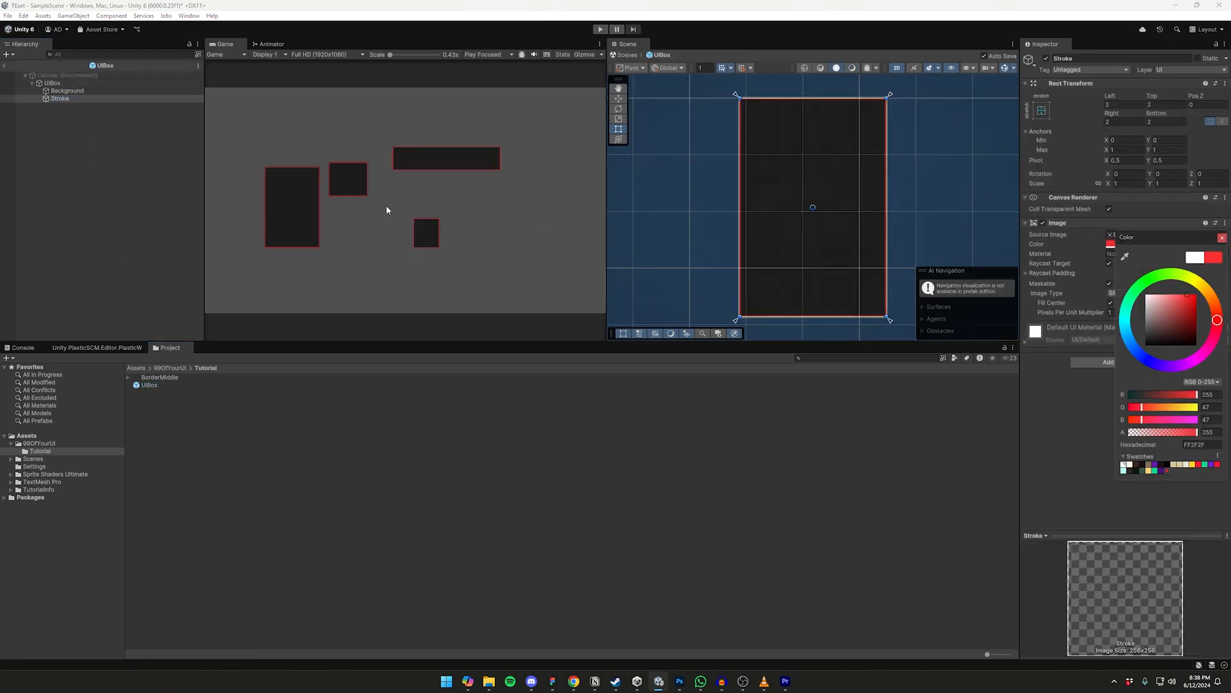
pyautogui.click(67, 91)
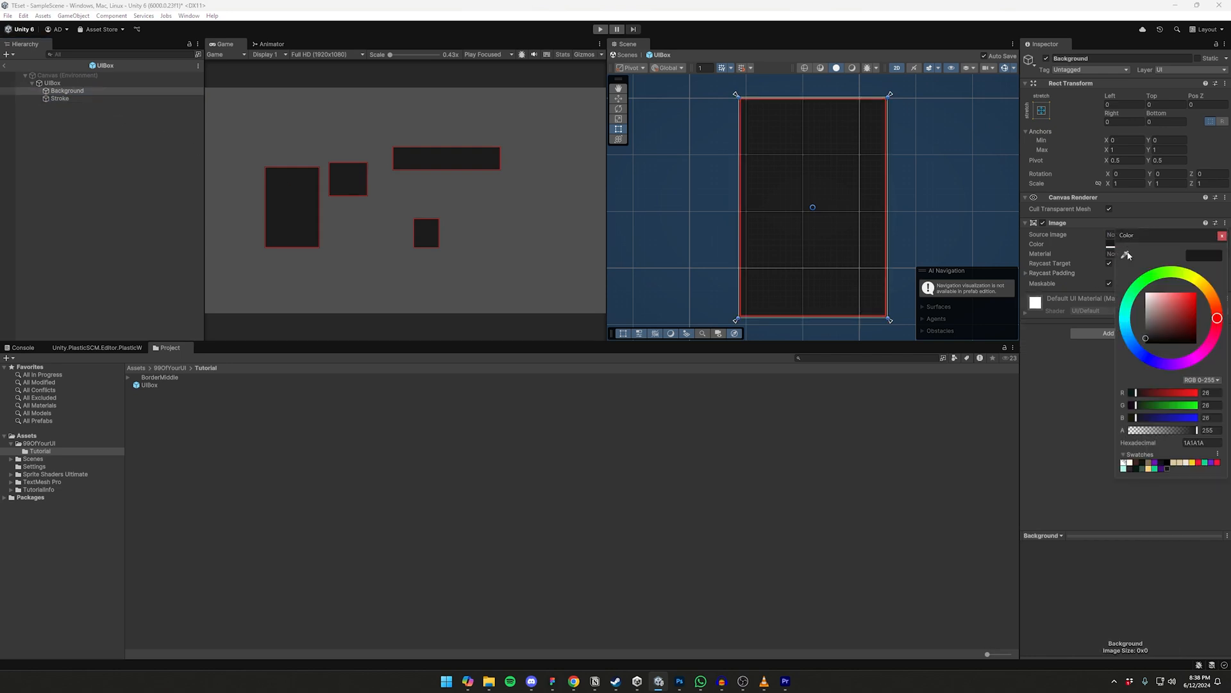
pyautogui.click(1169, 297)
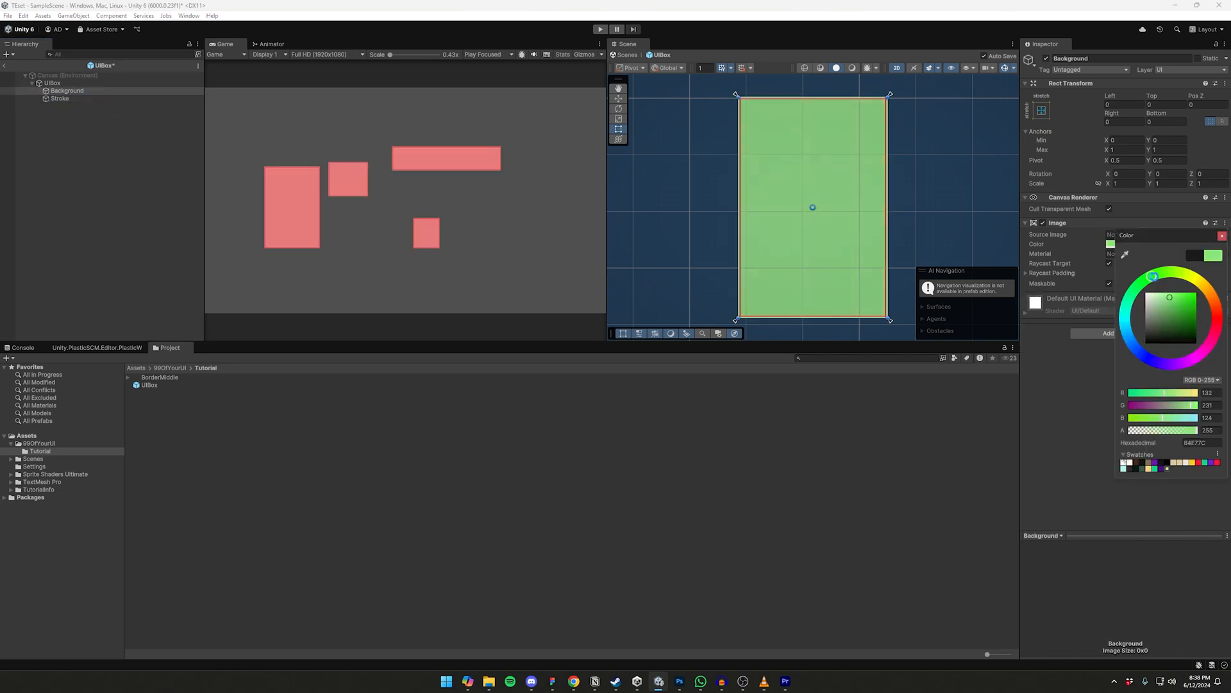
pyautogui.click(1148, 315)
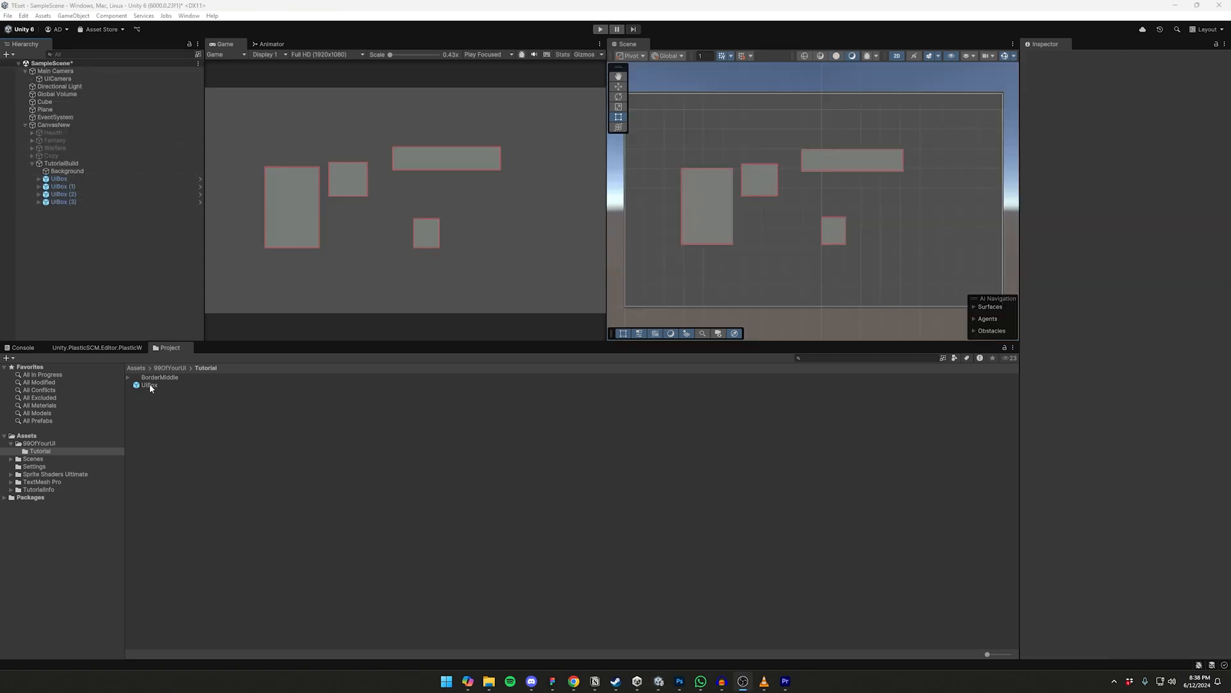
# Create an empty Grid object under TutorialBuild holding a UIBox instance
pyautogui.doubleClick(149, 384)
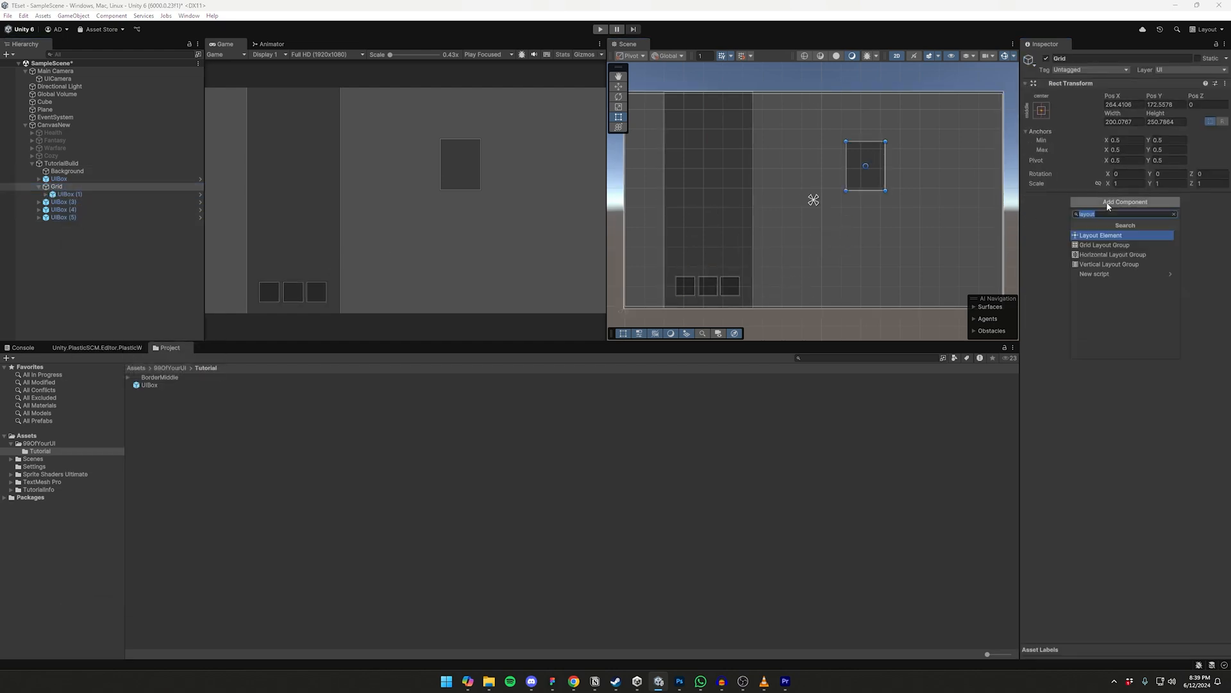
# Add a Grid Layout Group (200×300 cells, 24×24 spacing) and duplicate UIBoxes inside Grid
pyautogui.click(1104, 244)
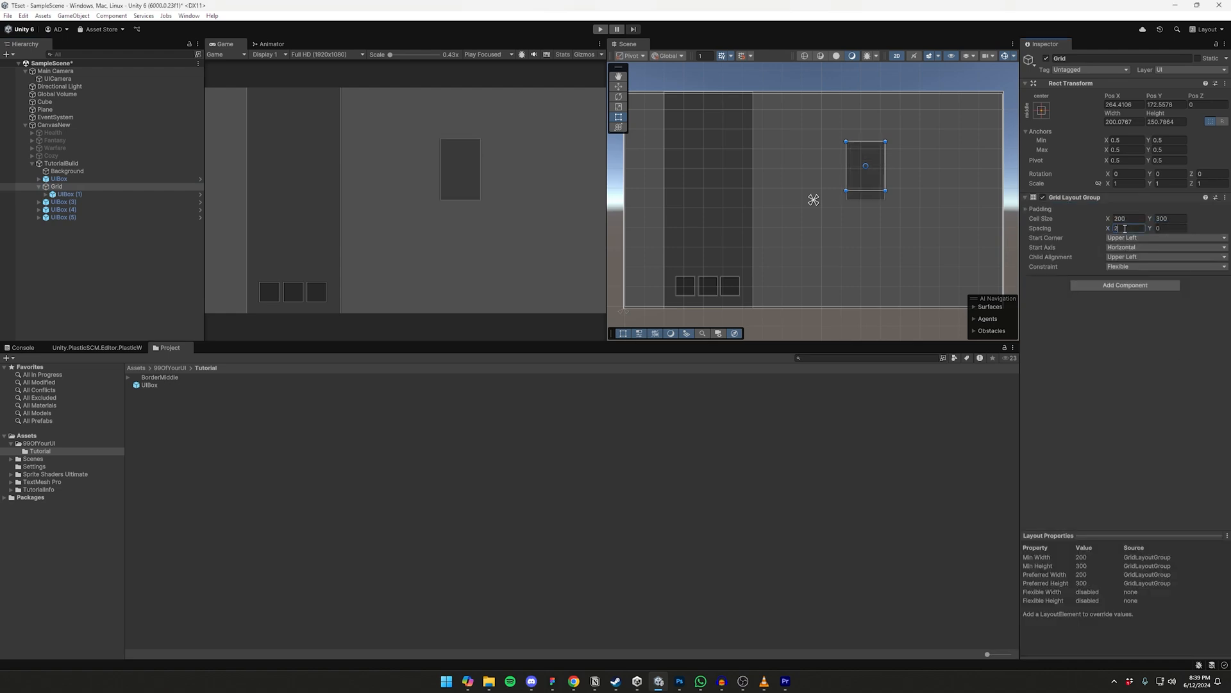
pyautogui.click(70, 247)
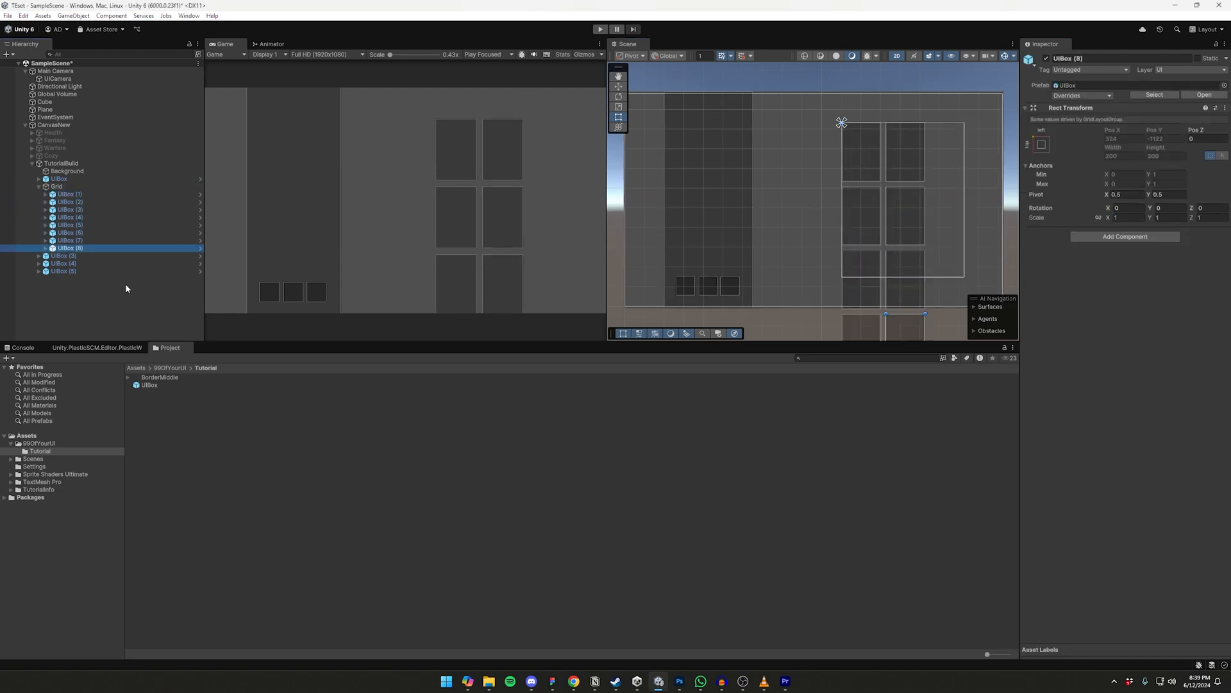
pyautogui.click(58, 186)
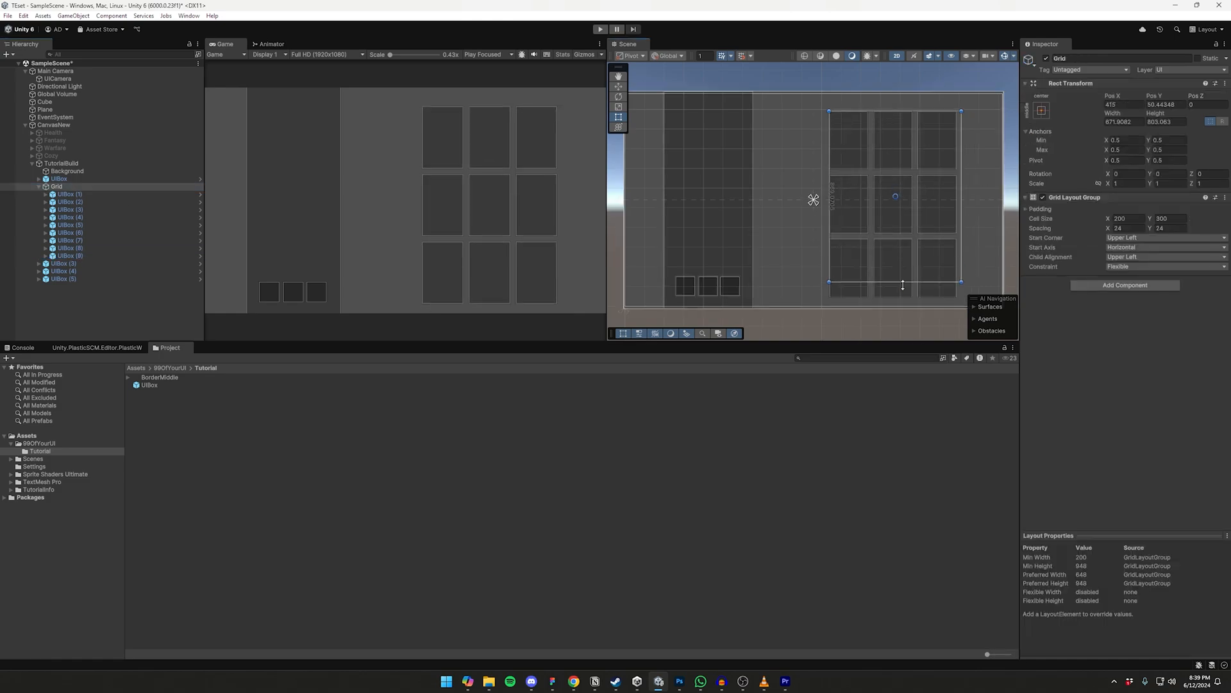